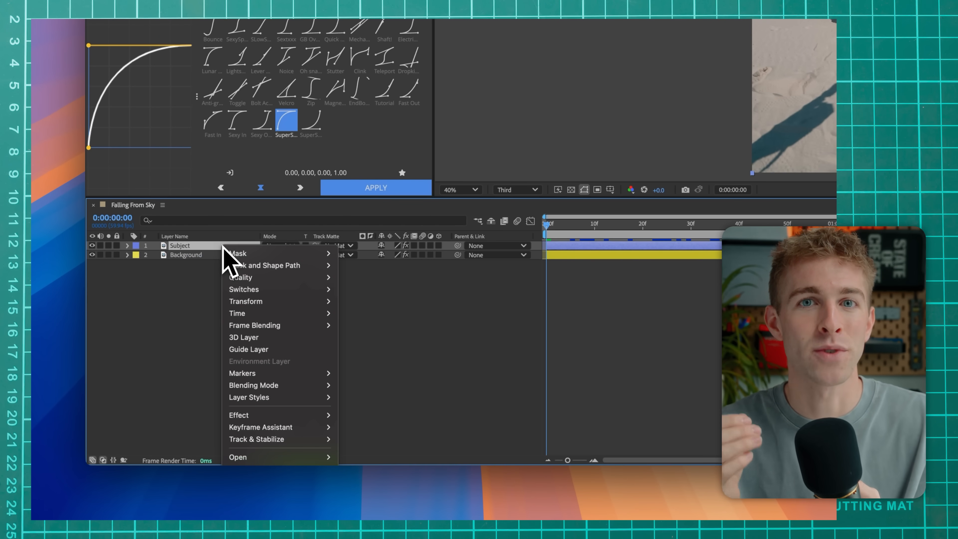
mouse_move(300, 324)
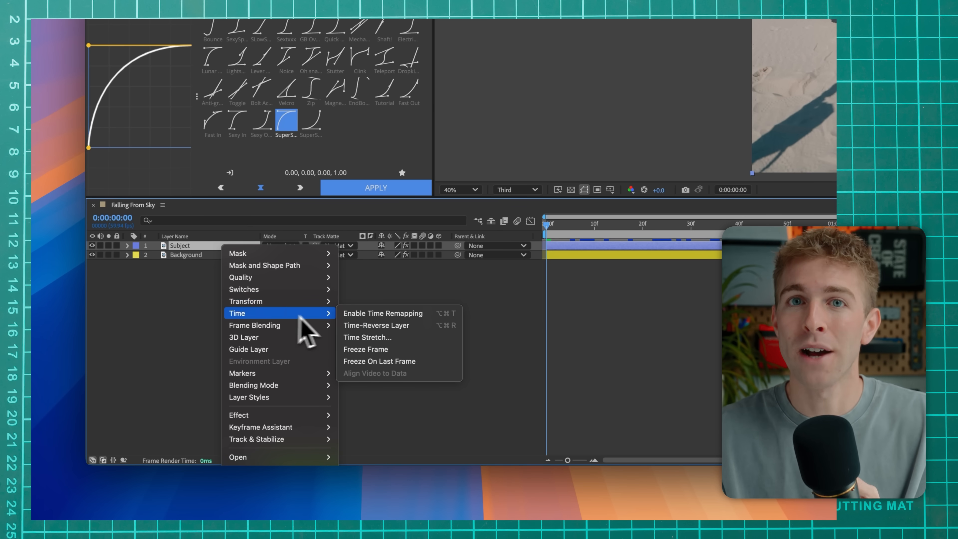
Bring up Time Stretch for the Subject layer, stretch factor at 100.
left_click(367, 337)
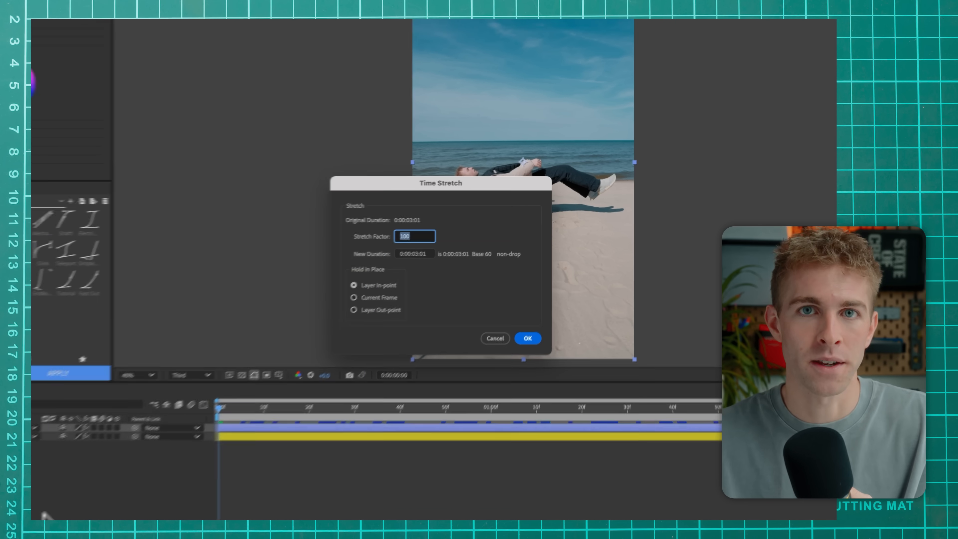
Raise the Subject layer's stretch factor so it plays back slower.
left_click(528, 338)
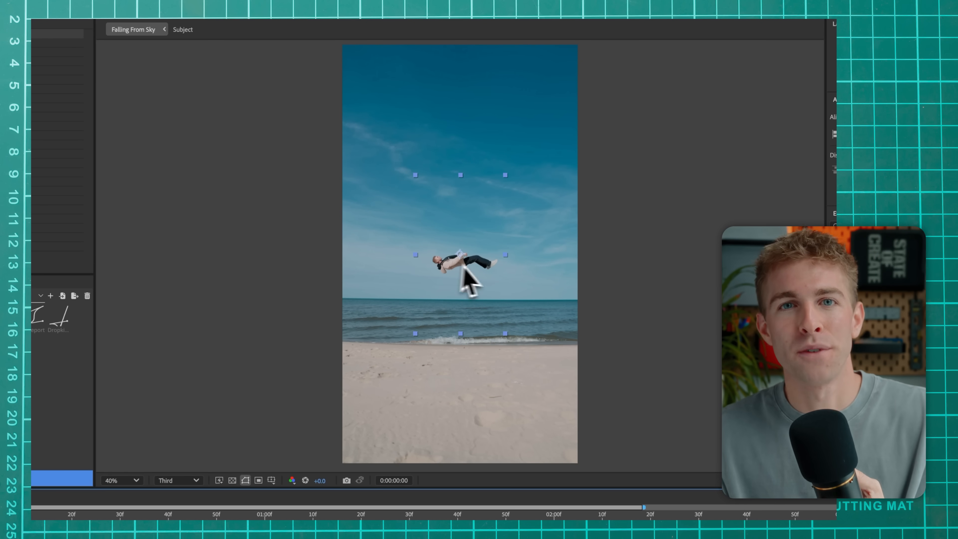
Drag the Subject upward in the composition so it floats above the horizon.
left_click_drag(461, 269, 482, 177)
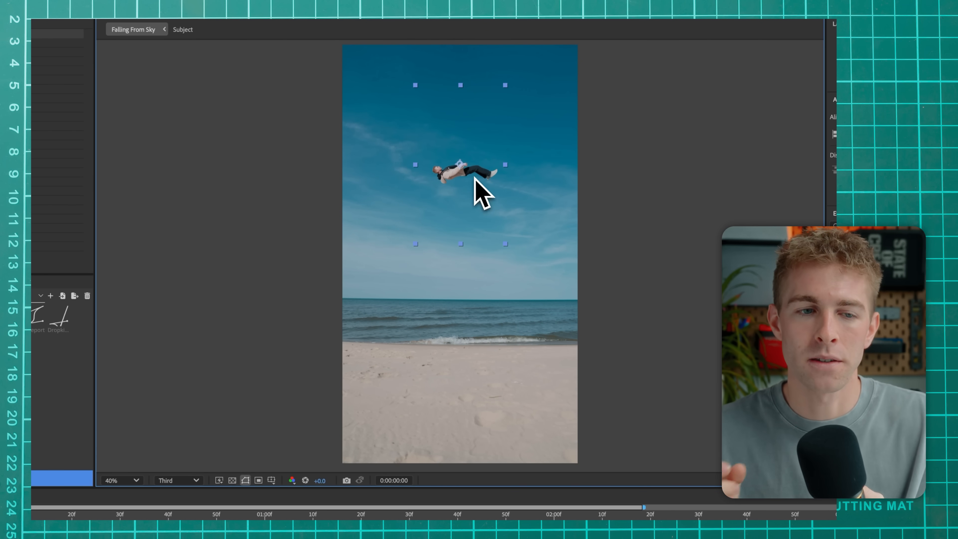